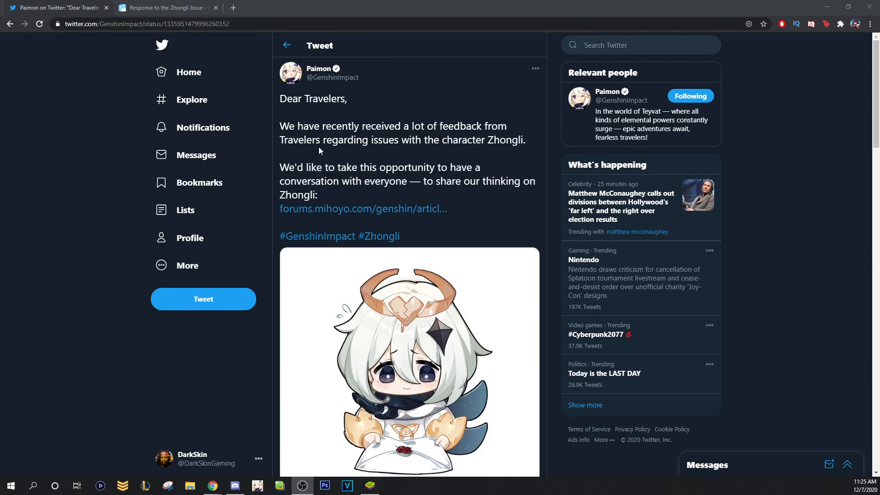
Highlight "We'd like to take this" in the Dear Travelers tweet.
{"action": "left_click_drag", "start_coordinate": [280, 167], "coordinate": [371, 166]}
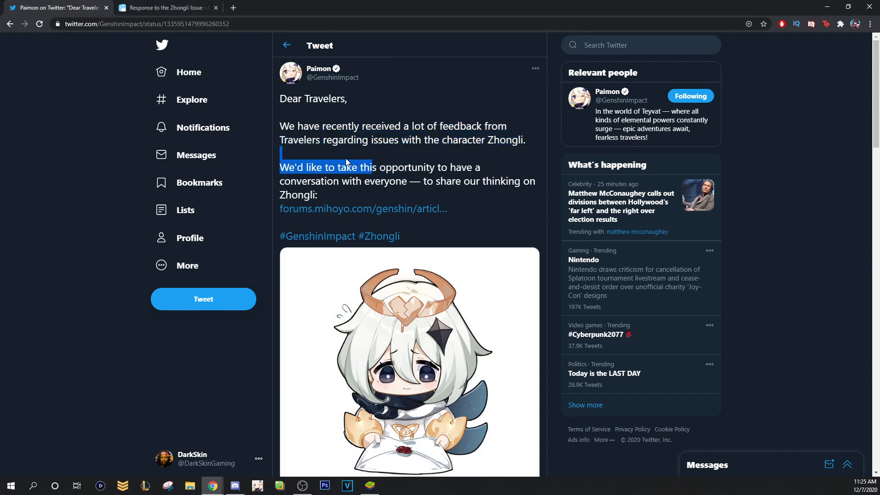
Switch to the 'Response to the Zhongli Issue' tab and scroll toward the HP design explanation.
{"action": "left_click", "coordinate": [165, 7]}
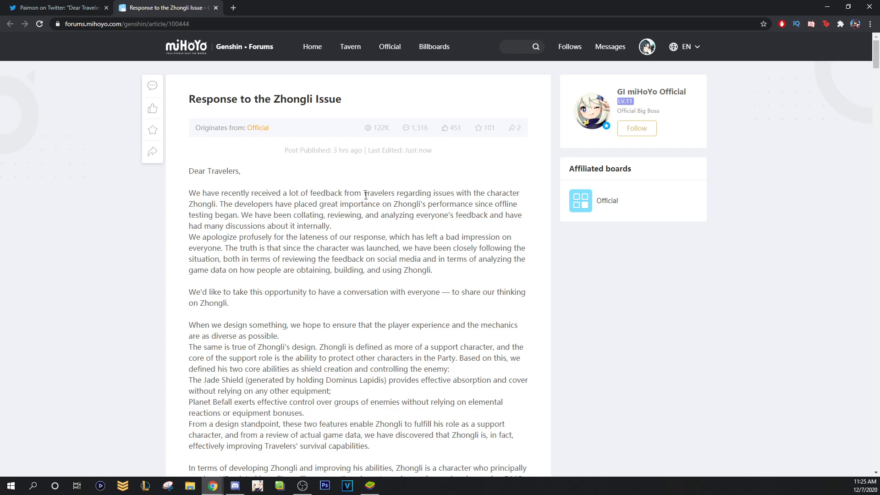
{"action": "mouse_move", "coordinate": [223, 213]}
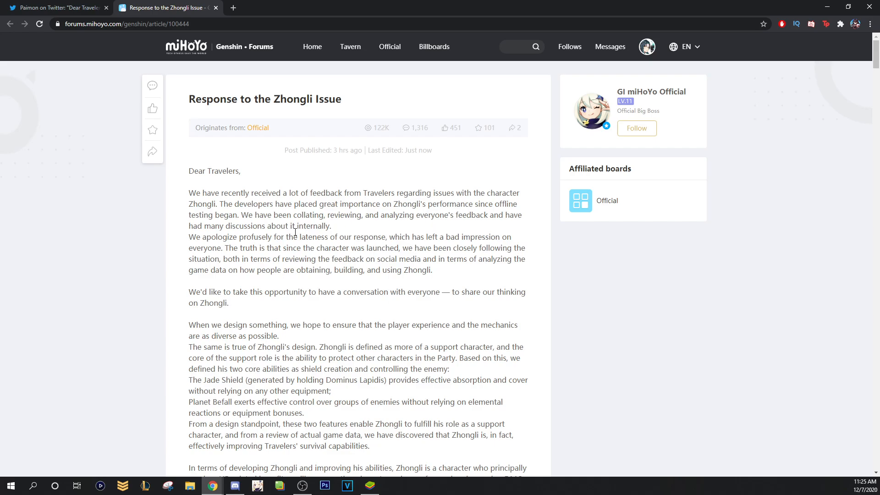
{"action": "scroll", "scroll_direction": "down", "scroll_amount": 3}
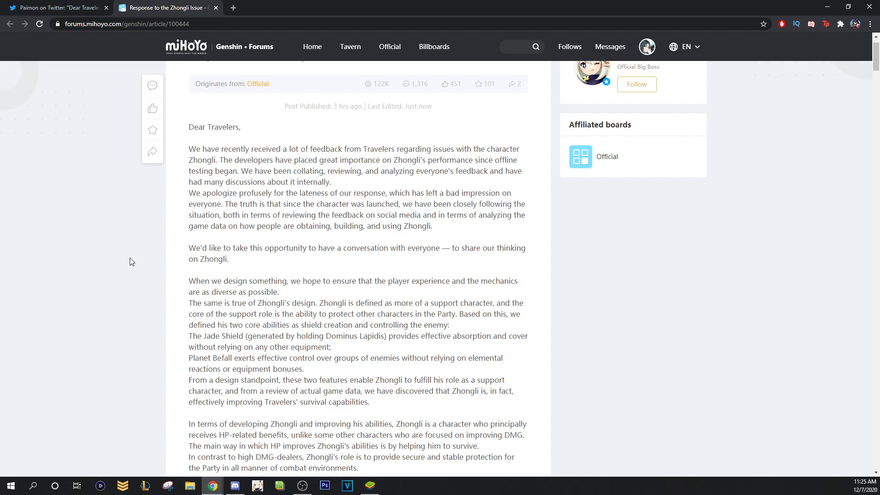
Scroll the Zhongli post down to the Constellation bug and planned fix paragraph.
{"action": "scroll", "scroll_direction": "down", "scroll_amount": 3}
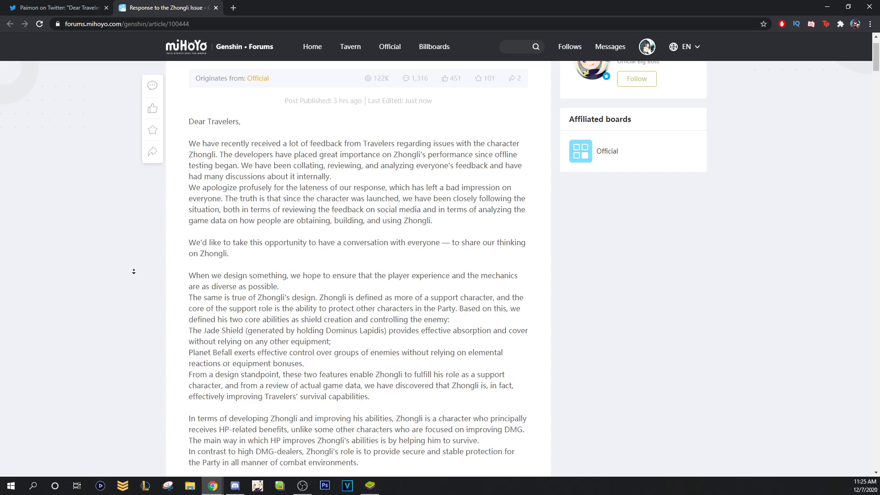
{"action": "scroll", "scroll_direction": "down", "scroll_amount": 3}
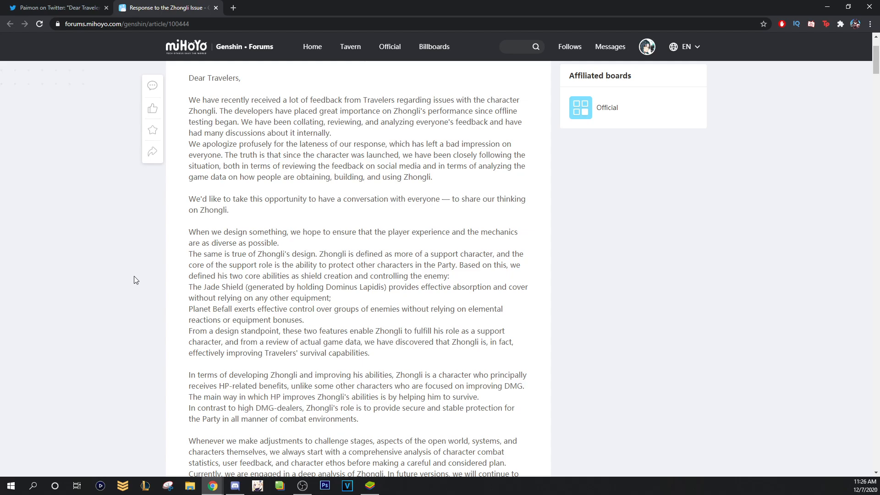
{"action": "scroll", "scroll_direction": "down", "scroll_amount": 3}
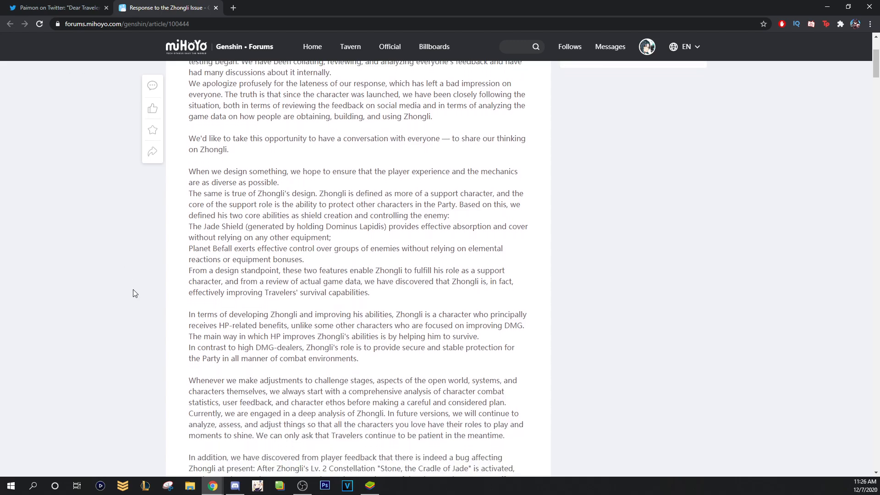
{"action": "mouse_move", "coordinate": [115, 263]}
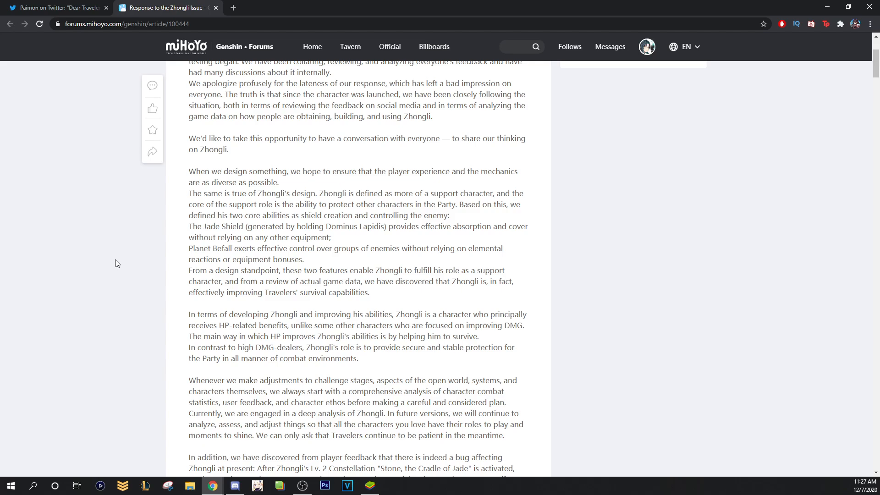
{"action": "mouse_move", "coordinate": [118, 261]}
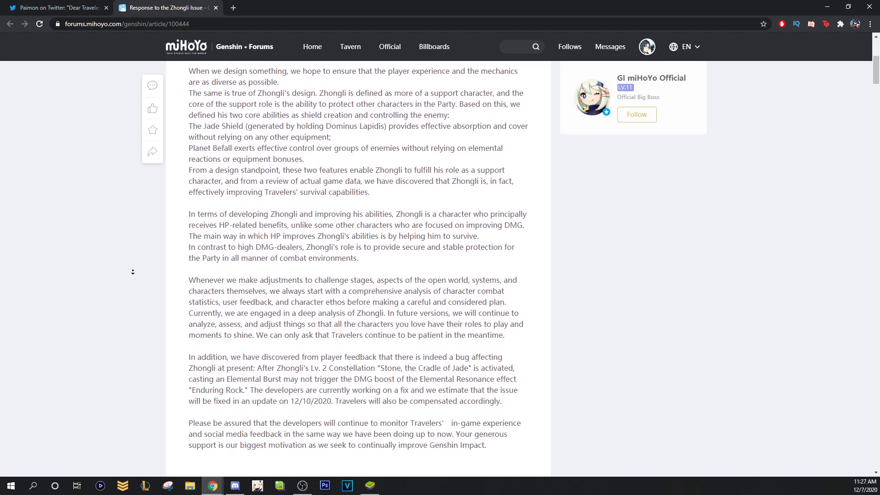
Scroll past the compensation note and closing paragraph to the Paimon illustration.
{"action": "scroll", "scroll_direction": "down", "scroll_amount": 3}
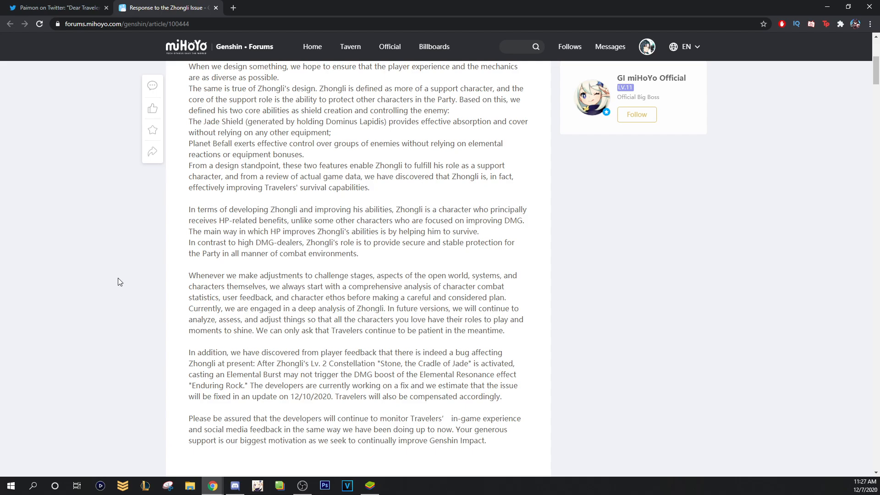
{"action": "scroll", "scroll_direction": "down", "scroll_amount": 3}
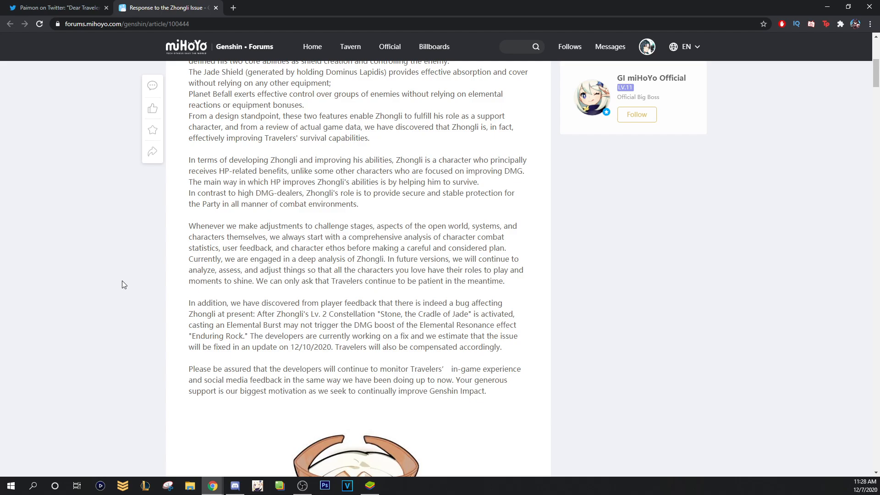
{"action": "scroll", "scroll_direction": "down", "scroll_amount": 3}
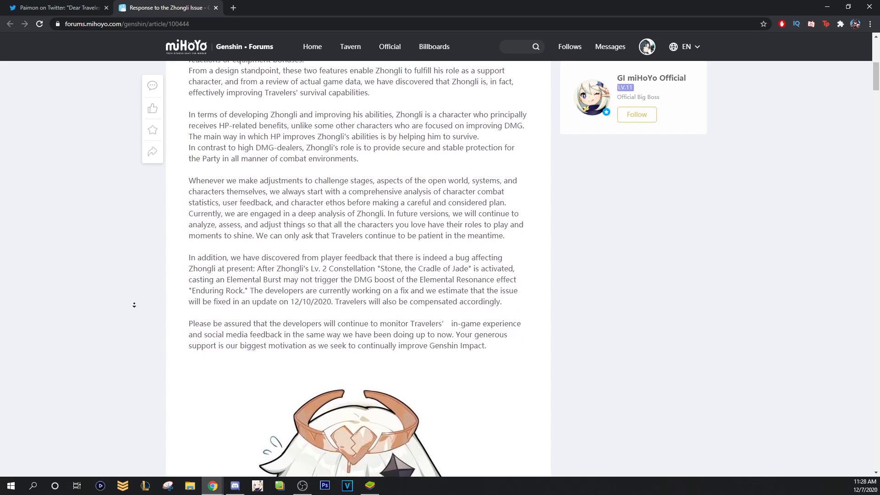
{"action": "scroll", "scroll_direction": "down", "scroll_amount": 3}
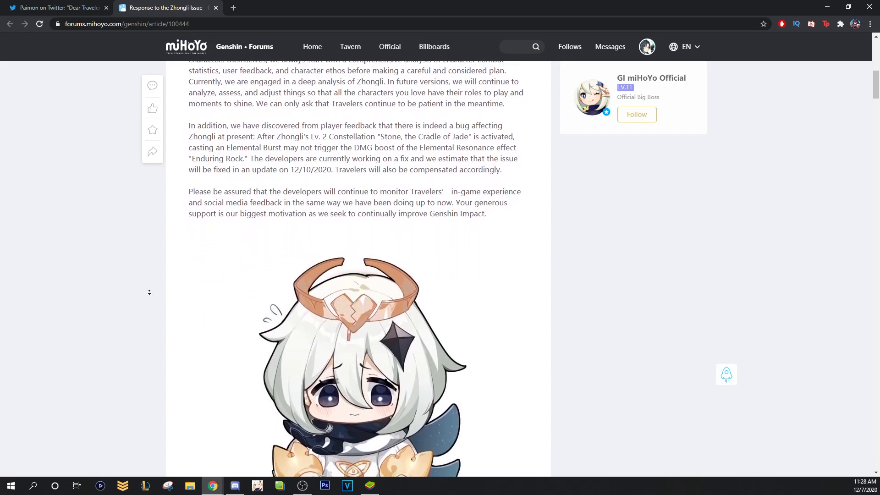
Scroll the article, then view the customer-support screenshot in the image tab.
{"action": "scroll", "scroll_direction": "down", "scroll_amount": 3}
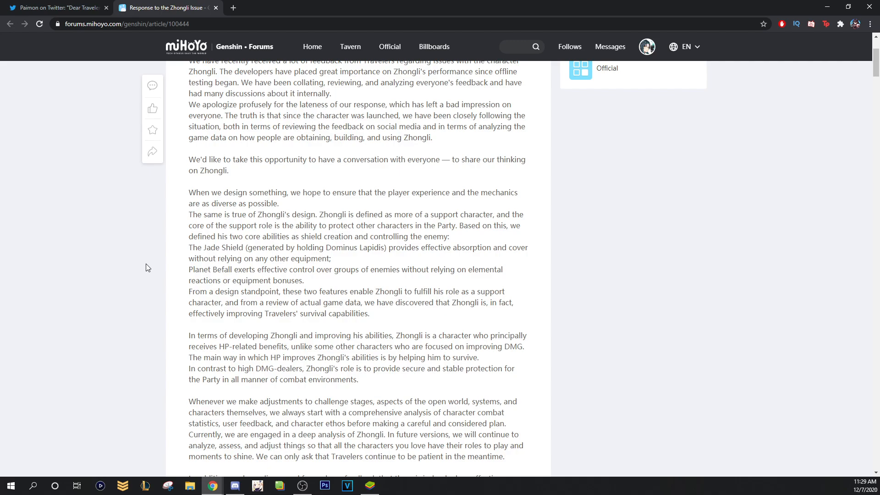
{"action": "mouse_move", "coordinate": [431, 278]}
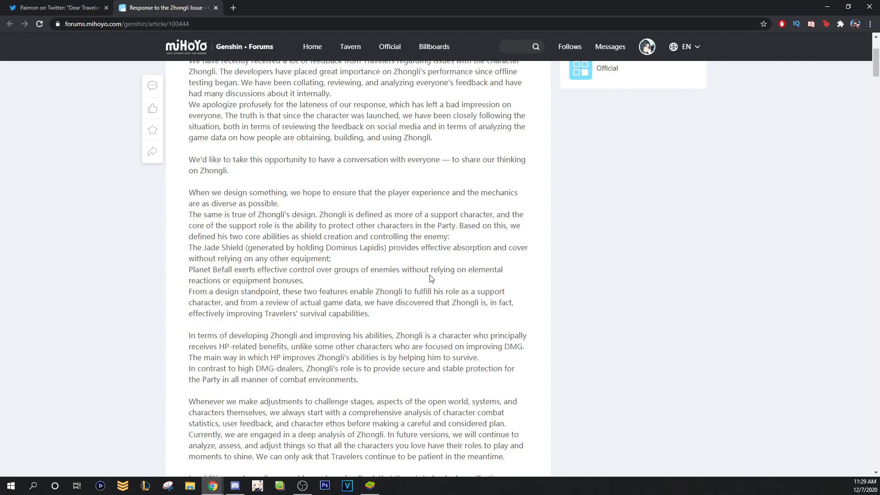
{"action": "mouse_move", "coordinate": [329, 287]}
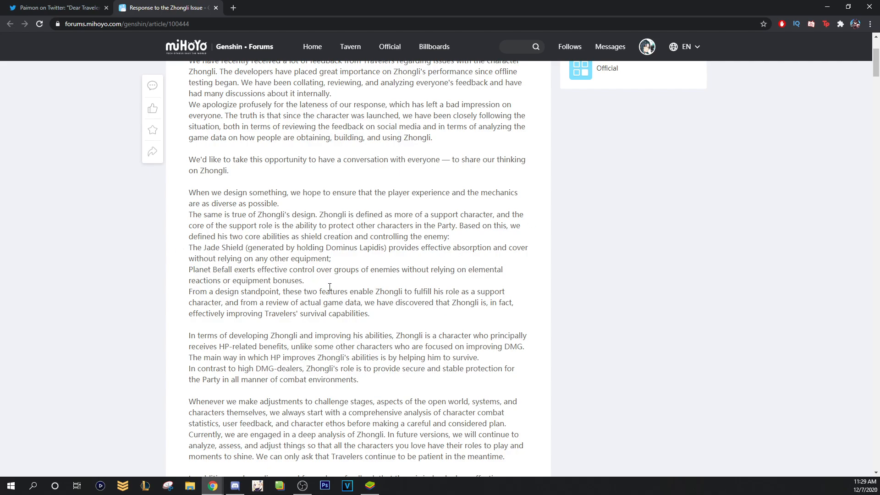
{"action": "mouse_move", "coordinate": [248, 274]}
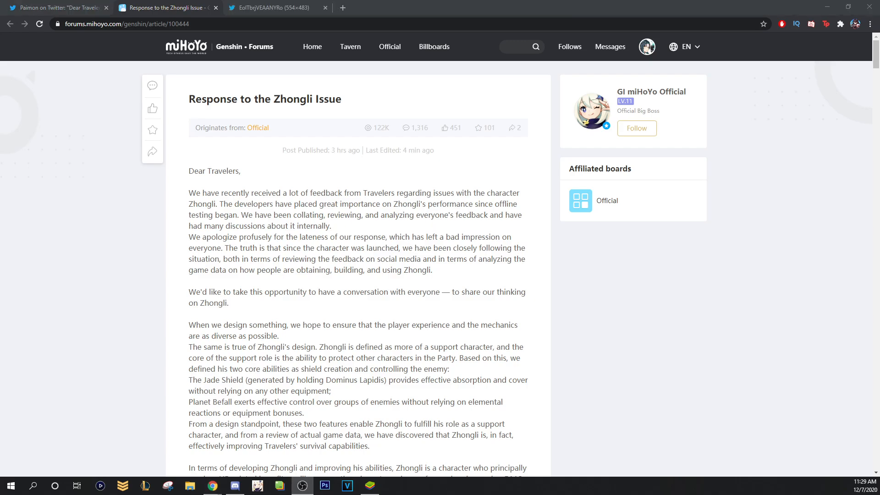
{"action": "left_click", "coordinate": [274, 8]}
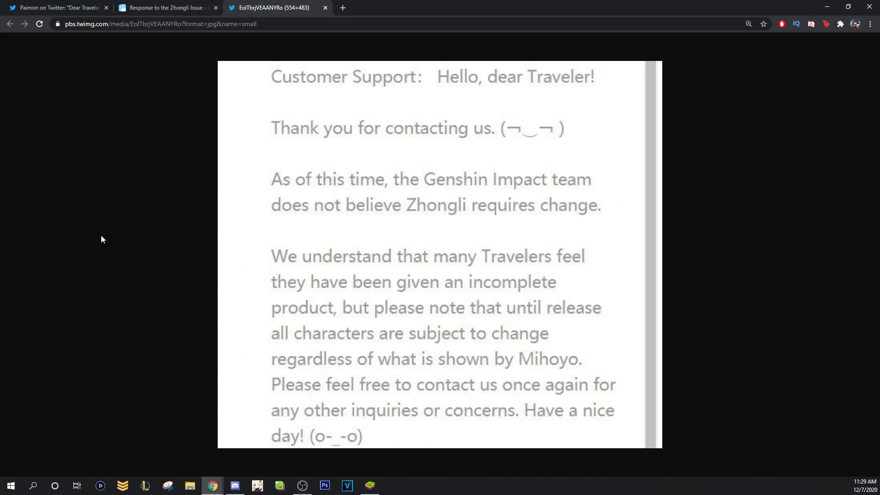
{"action": "mouse_move", "coordinate": [123, 154]}
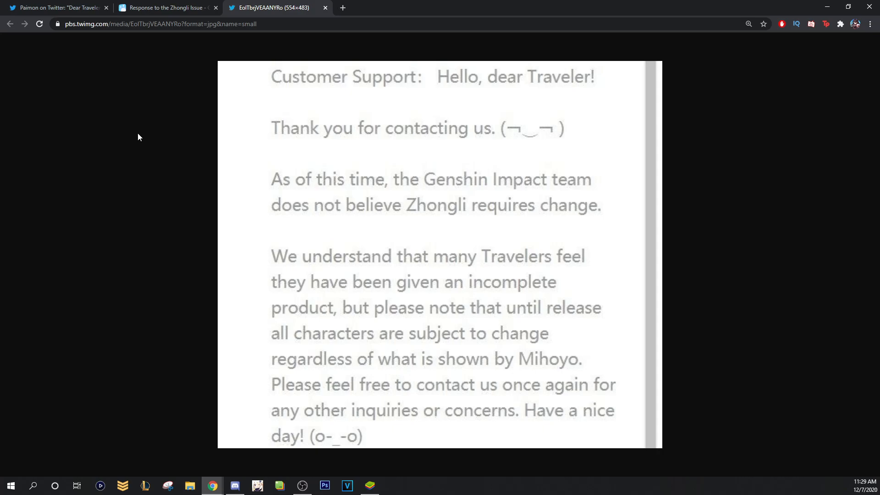
{"action": "mouse_move", "coordinate": [214, 127]}
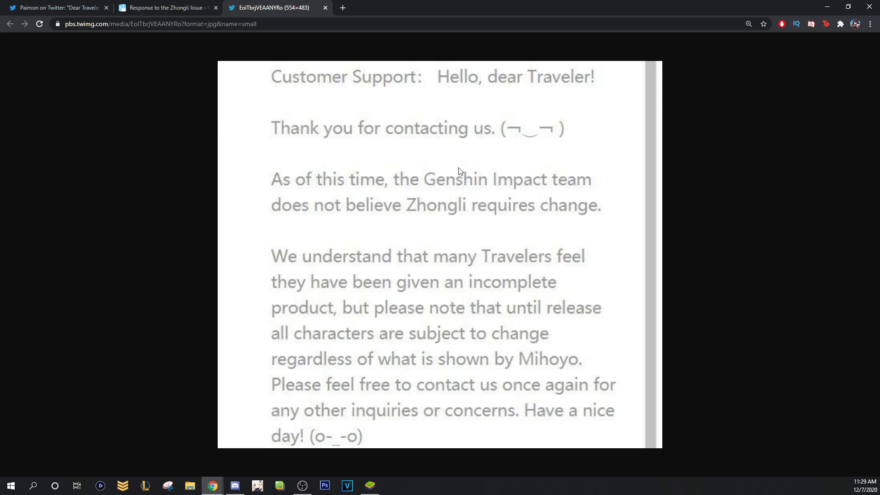
{"action": "mouse_move", "coordinate": [548, 219]}
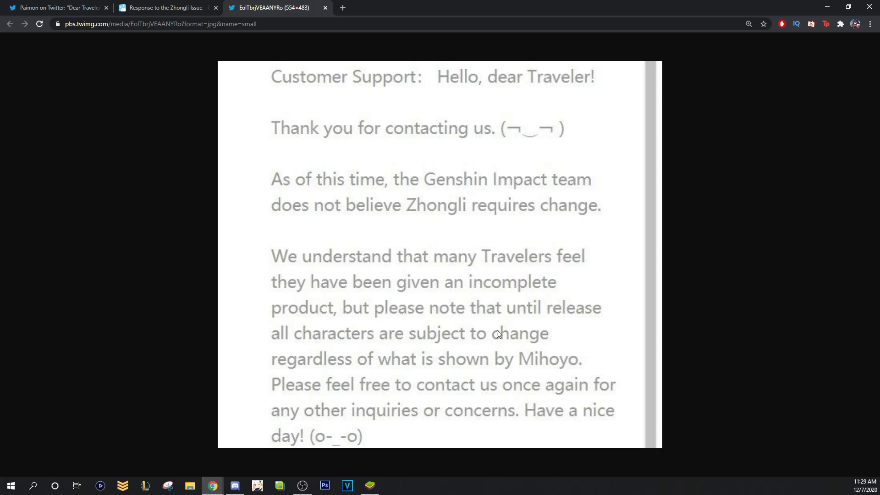
{"action": "mouse_move", "coordinate": [402, 372]}
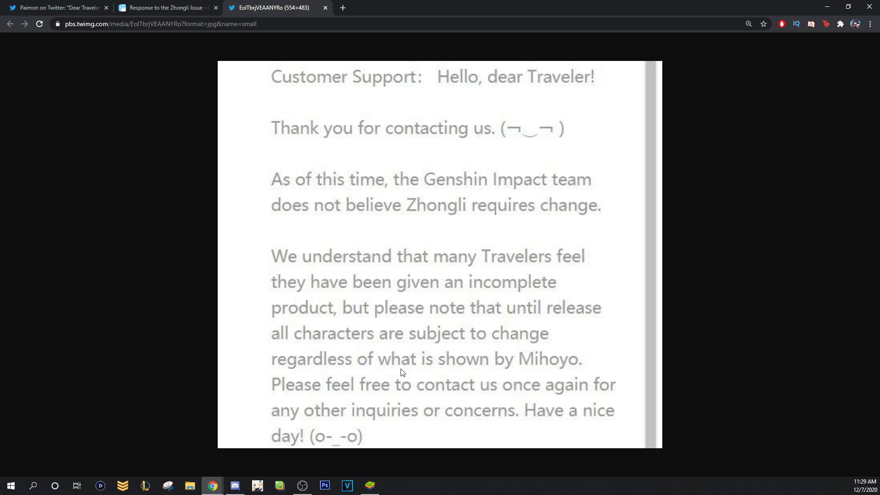
{"action": "mouse_move", "coordinate": [545, 386]}
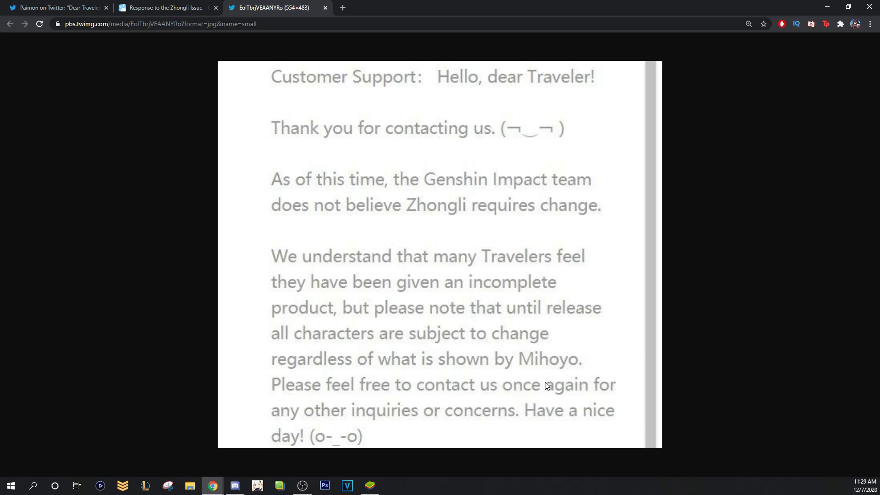
{"action": "mouse_move", "coordinate": [524, 419]}
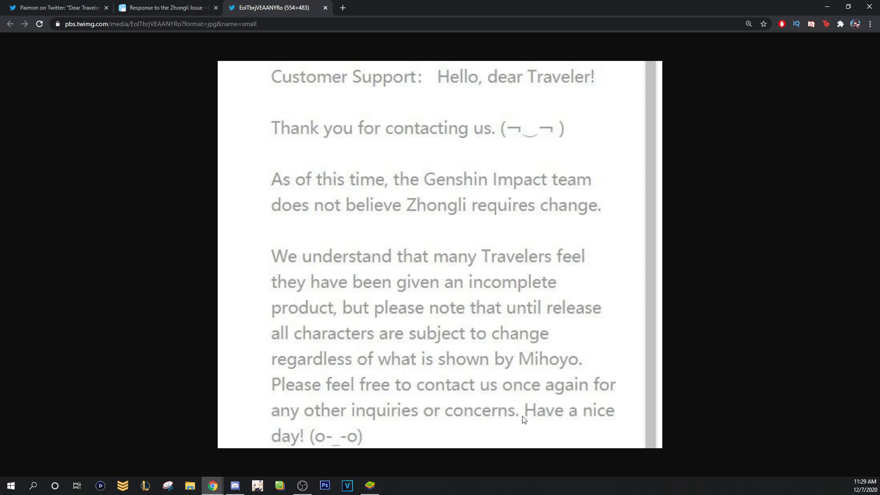
{"action": "mouse_move", "coordinate": [492, 150]}
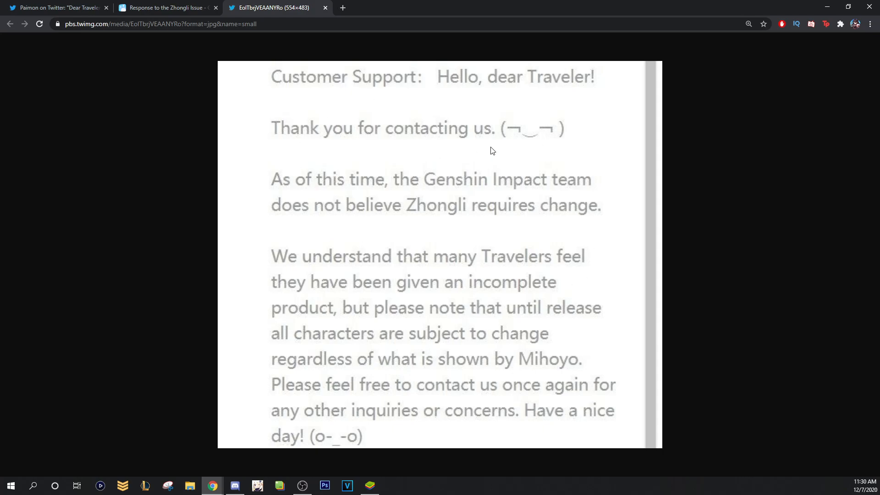
{"action": "mouse_move", "coordinate": [563, 324]}
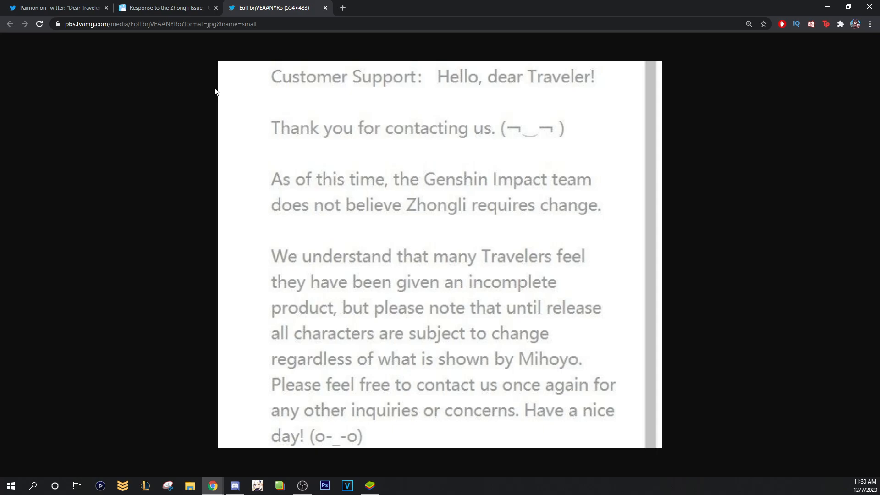
{"action": "mouse_move", "coordinate": [454, 192]}
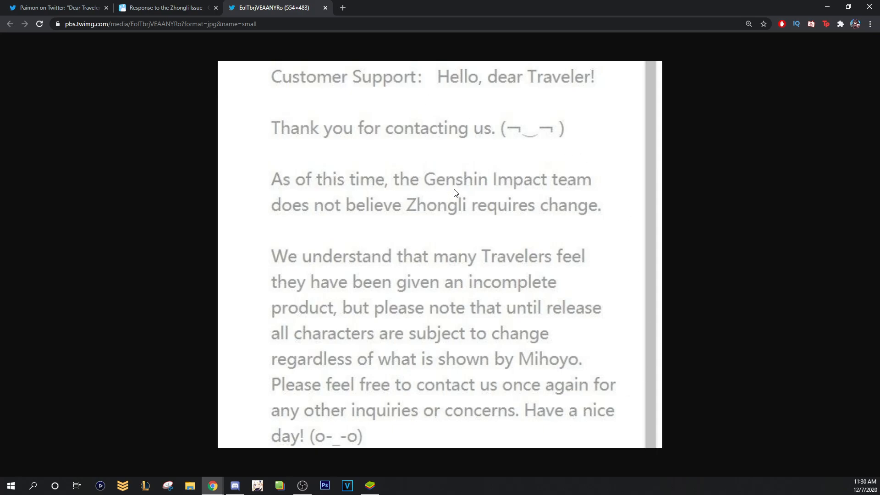
{"action": "mouse_move", "coordinate": [473, 311]}
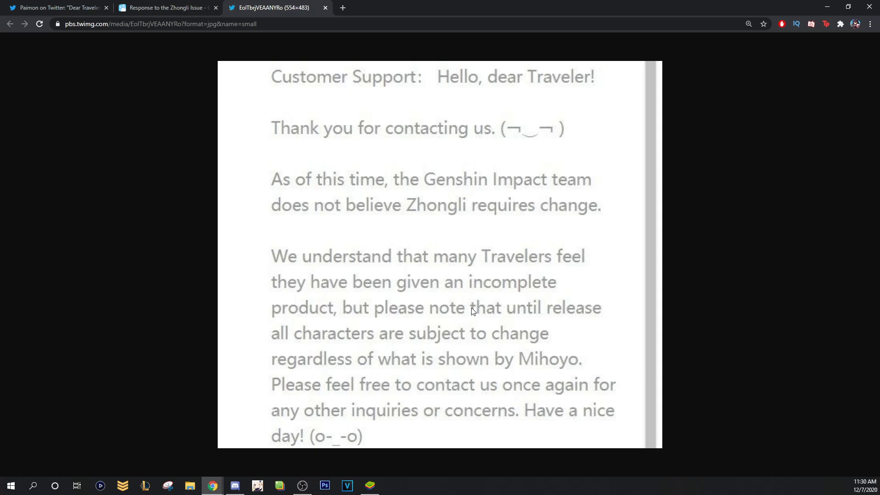
{"action": "mouse_move", "coordinate": [267, 229]}
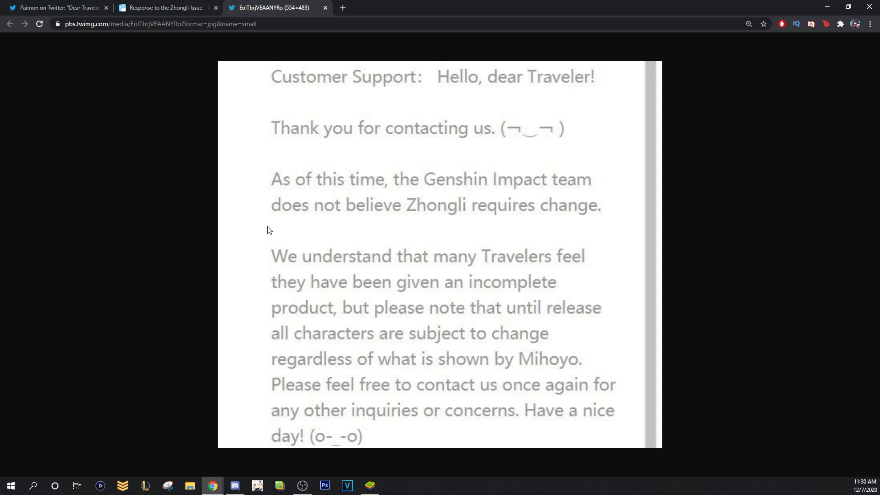
{"action": "mouse_move", "coordinate": [629, 262]}
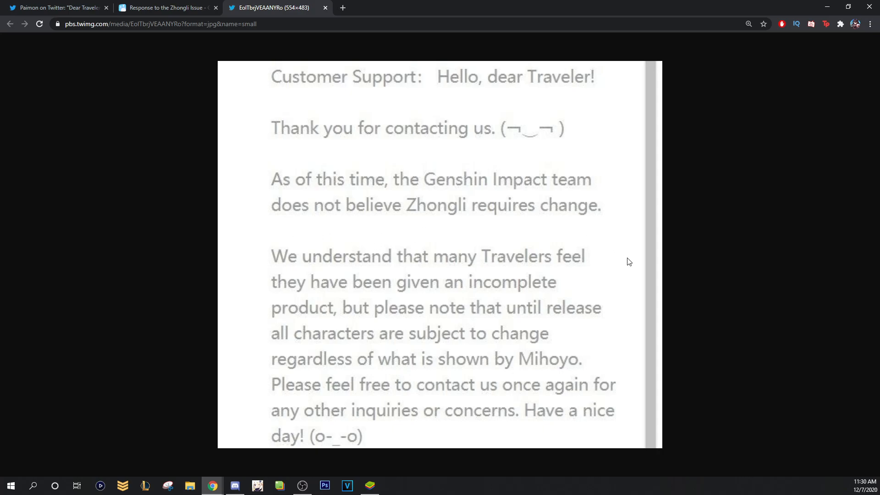
{"action": "mouse_move", "coordinate": [592, 255]}
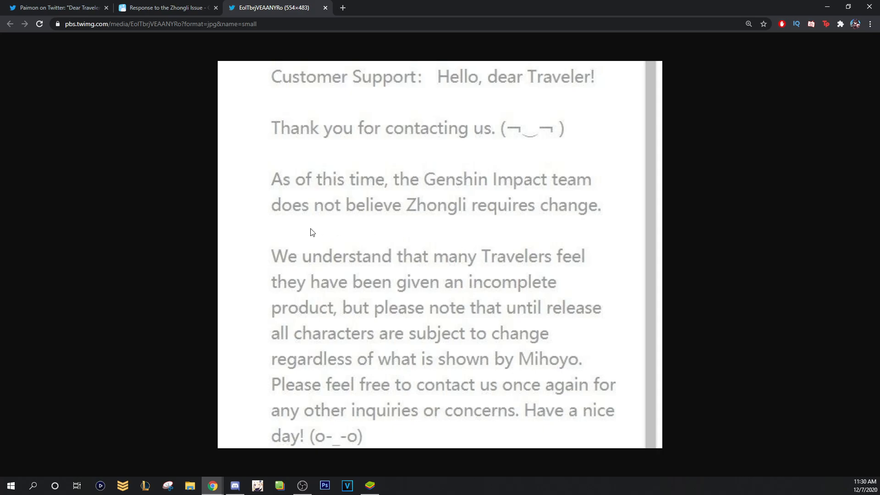
{"action": "mouse_move", "coordinate": [597, 242]}
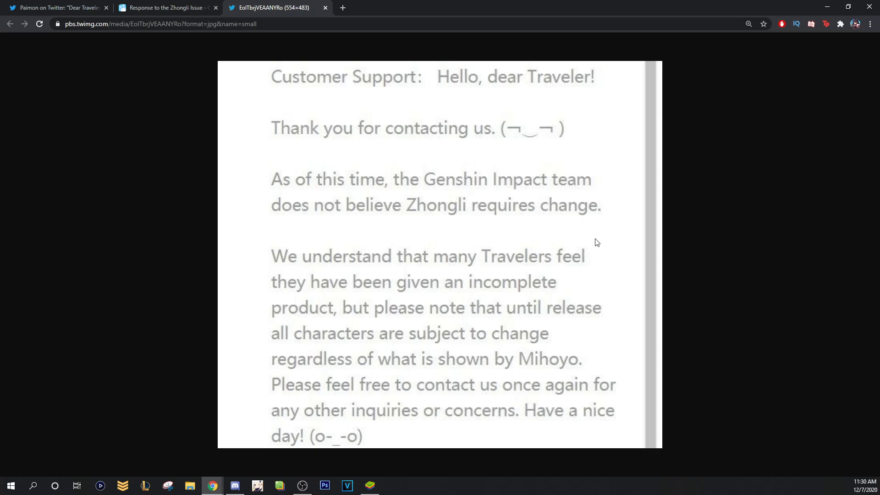
{"action": "mouse_move", "coordinate": [302, 221]}
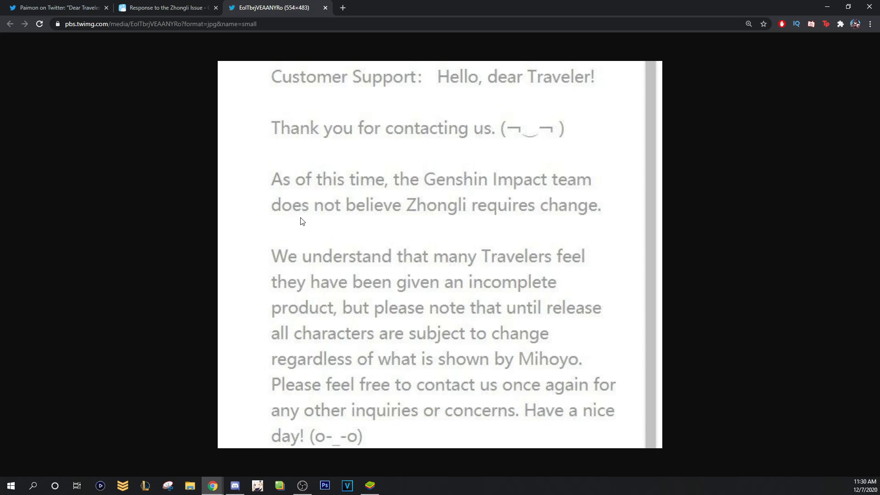
{"action": "mouse_move", "coordinate": [579, 235]}
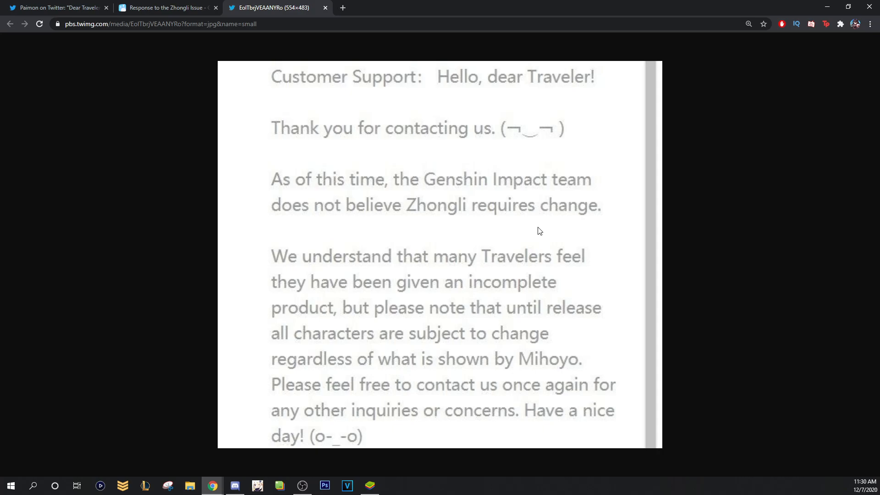
{"action": "mouse_move", "coordinate": [491, 162]}
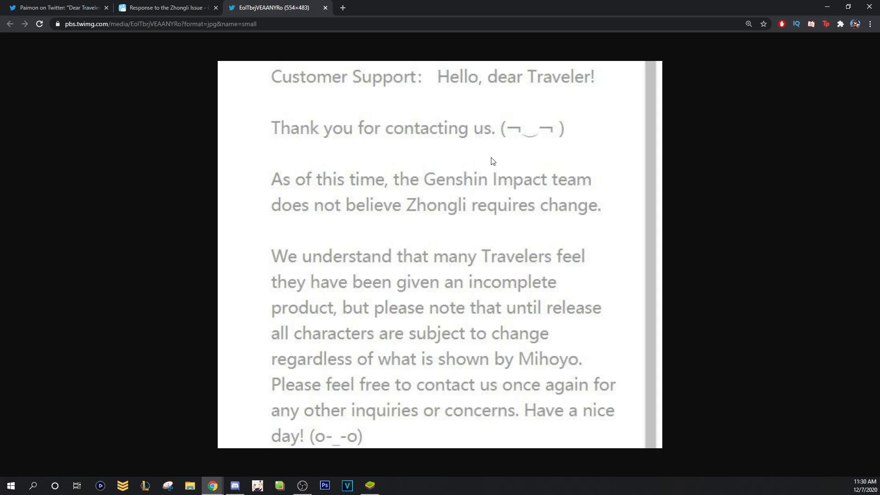
{"action": "mouse_move", "coordinate": [417, 278]}
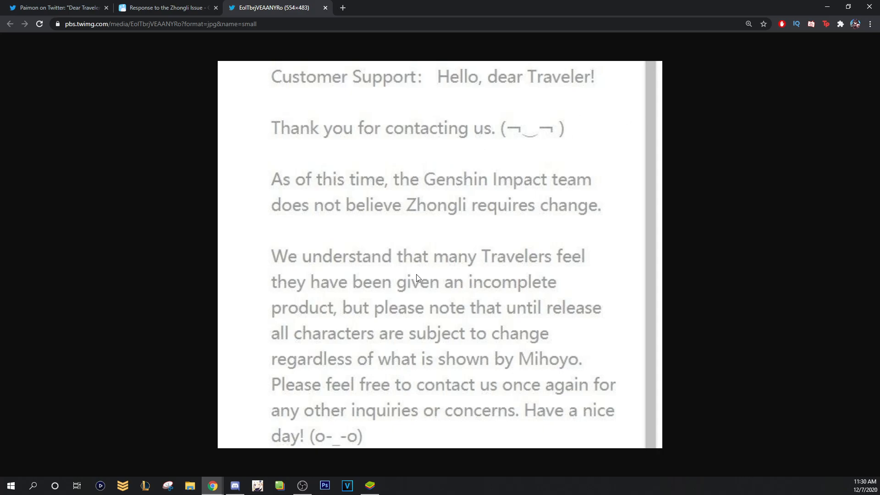
{"action": "mouse_move", "coordinate": [398, 271]}
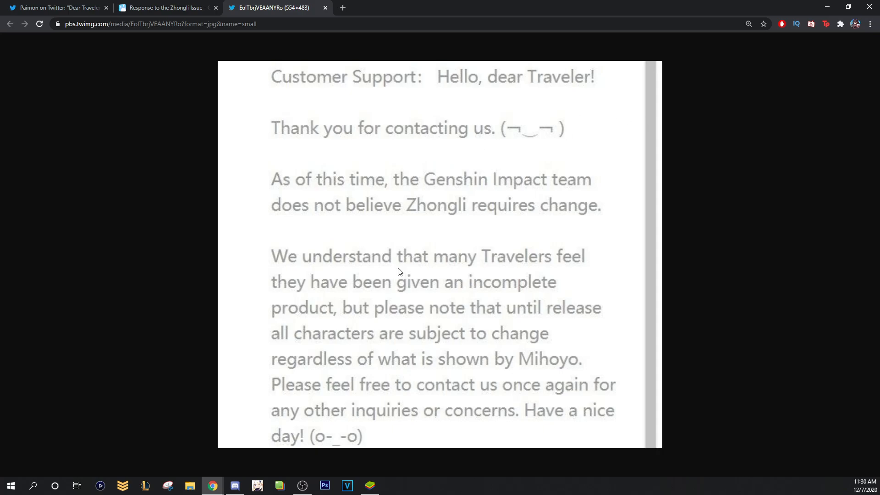
Return to the Zhongli response tab and scroll to the 'Dear Travelers' opening paragraphs.
{"action": "left_click", "coordinate": [167, 7]}
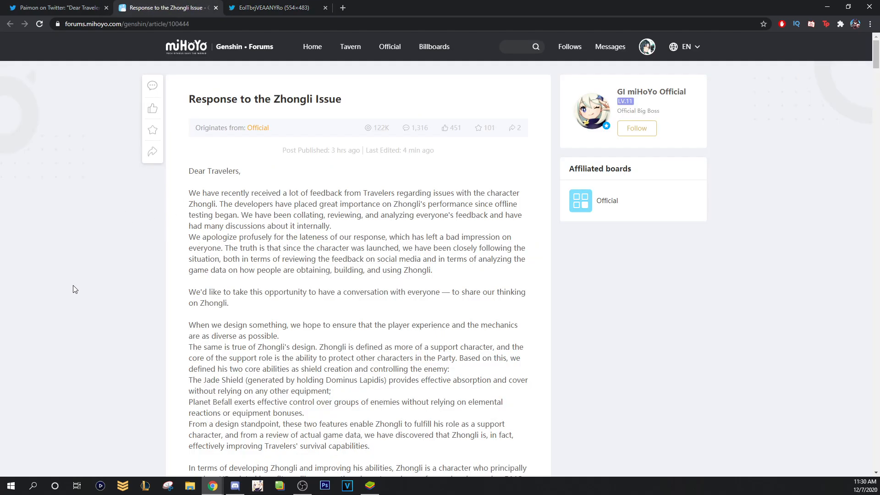
{"action": "scroll", "scroll_direction": "down", "scroll_amount": 3}
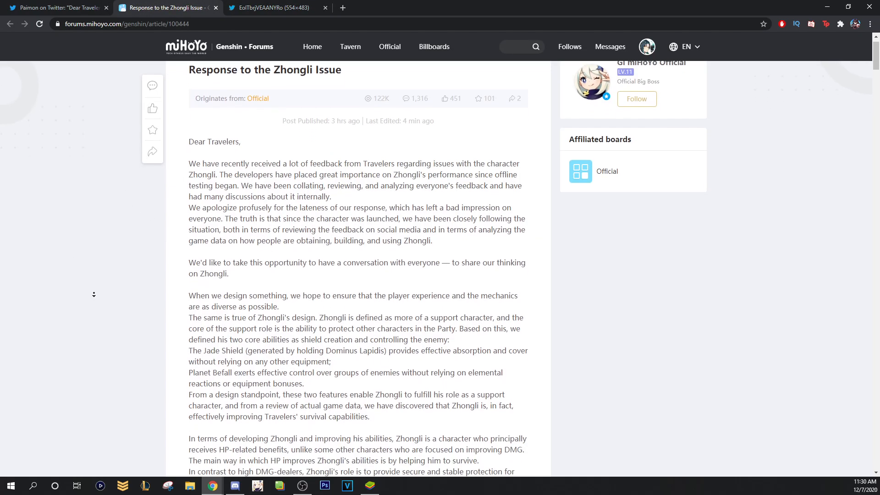
{"action": "scroll", "scroll_direction": "down", "scroll_amount": 3}
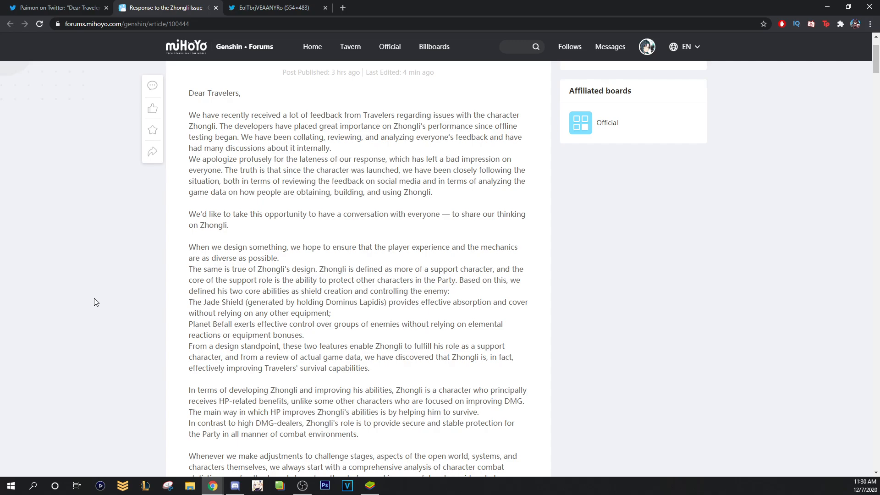
{"action": "mouse_move", "coordinate": [420, 251]}
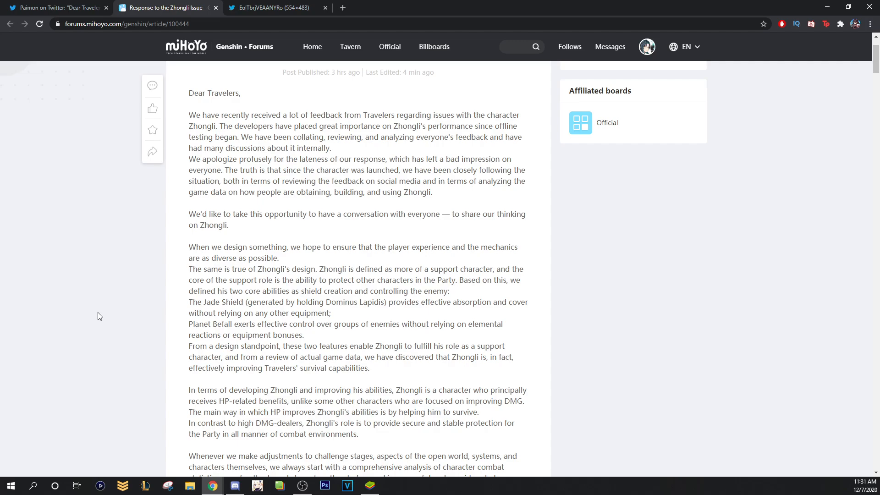
{"action": "mouse_move", "coordinate": [48, 383]}
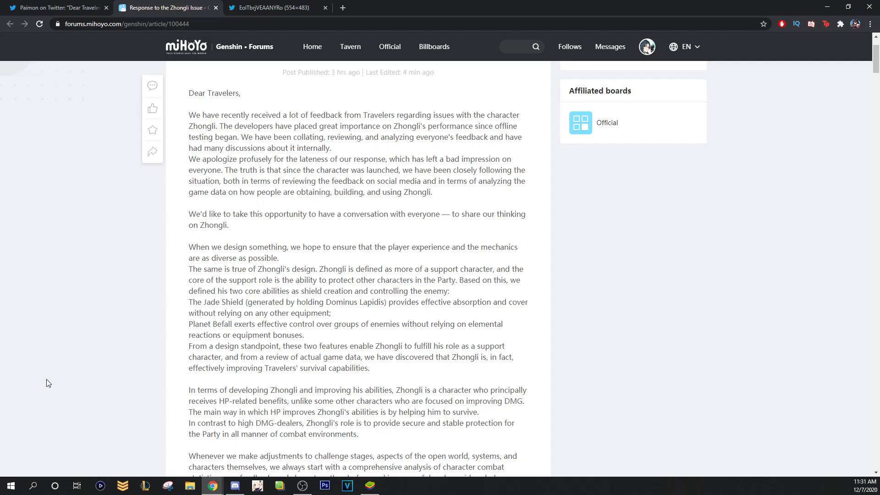
{"action": "mouse_move", "coordinate": [70, 352]}
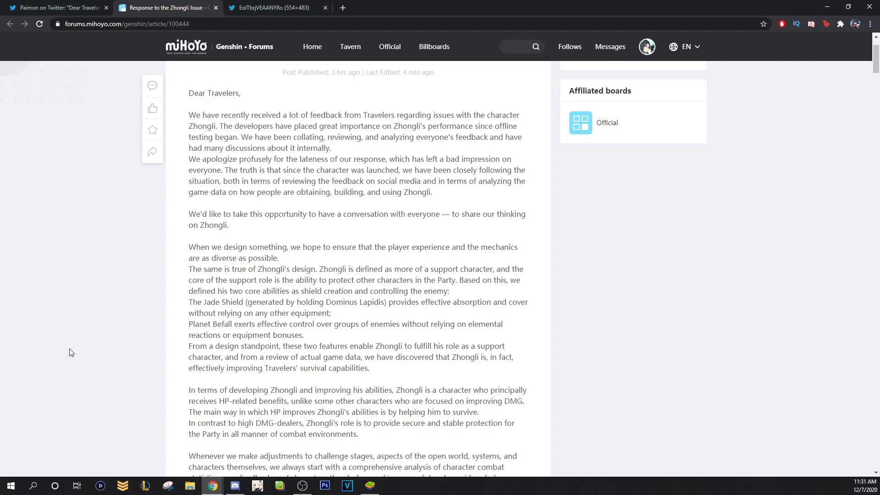